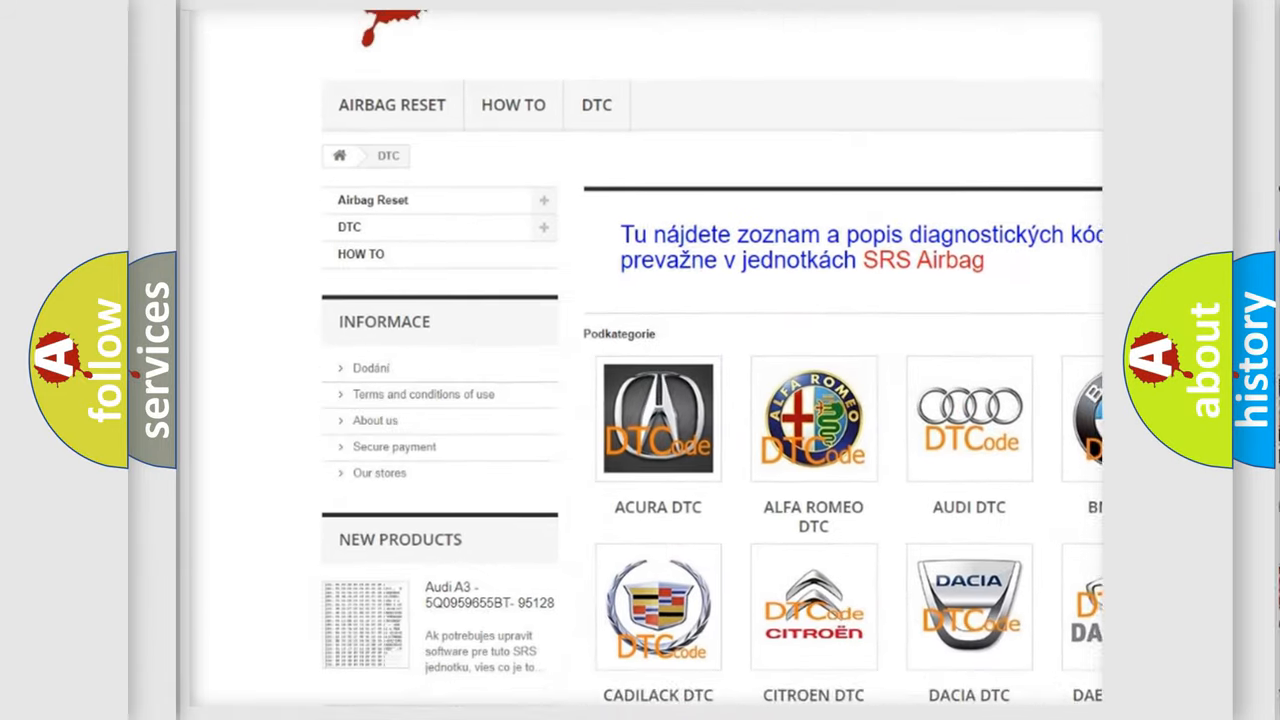
scroll("down", 3)
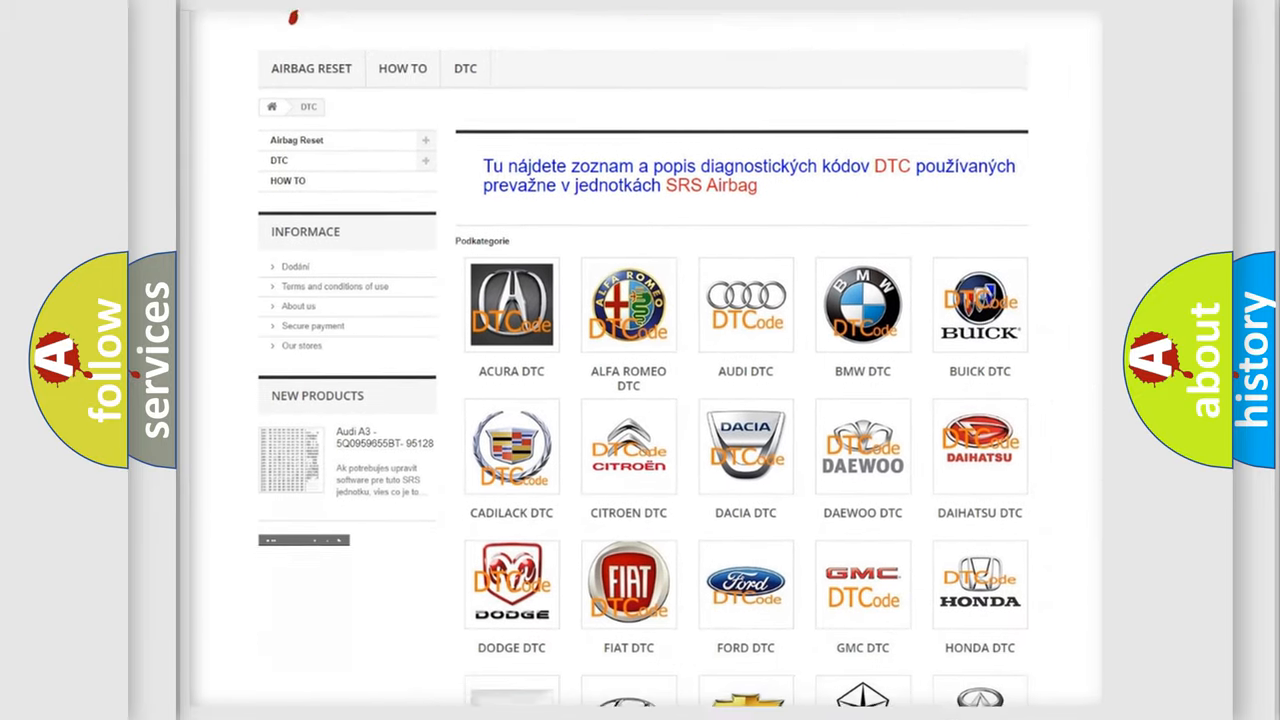
scroll("down", 3)
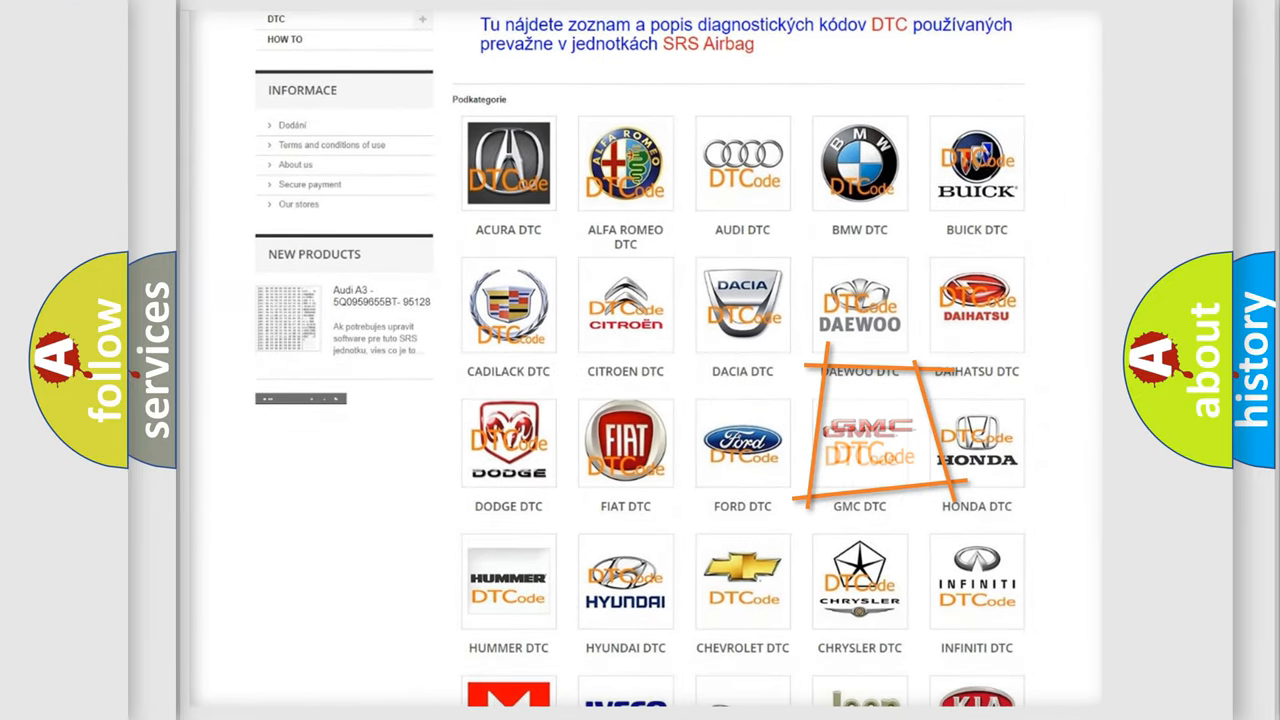